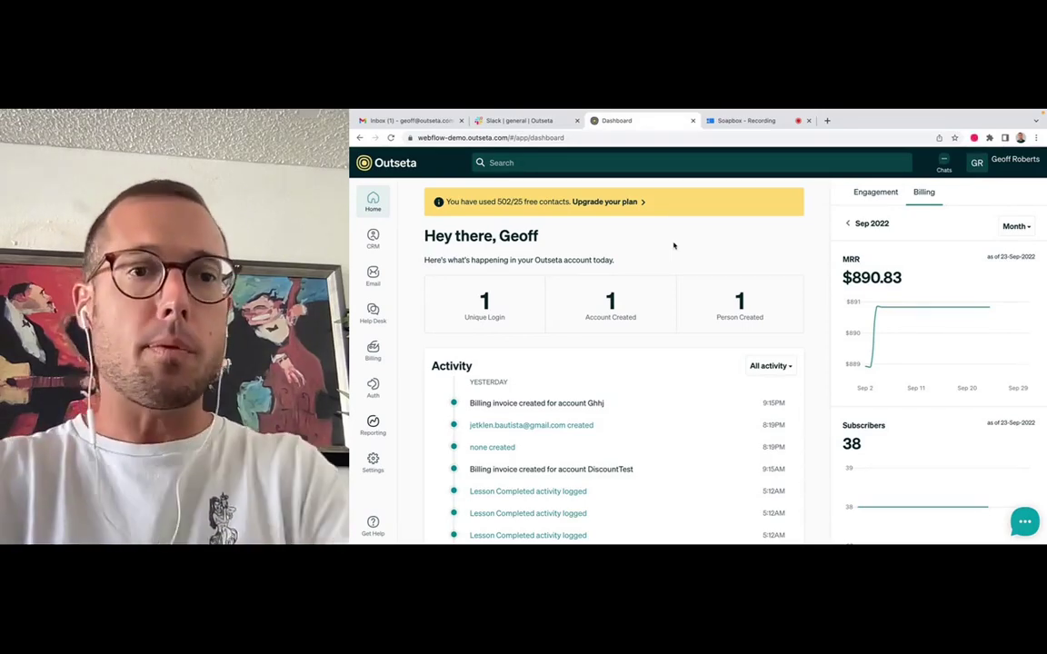
Step: Go to the CRM Segments list showing Cancellations and Course Add-on
click(372, 238)
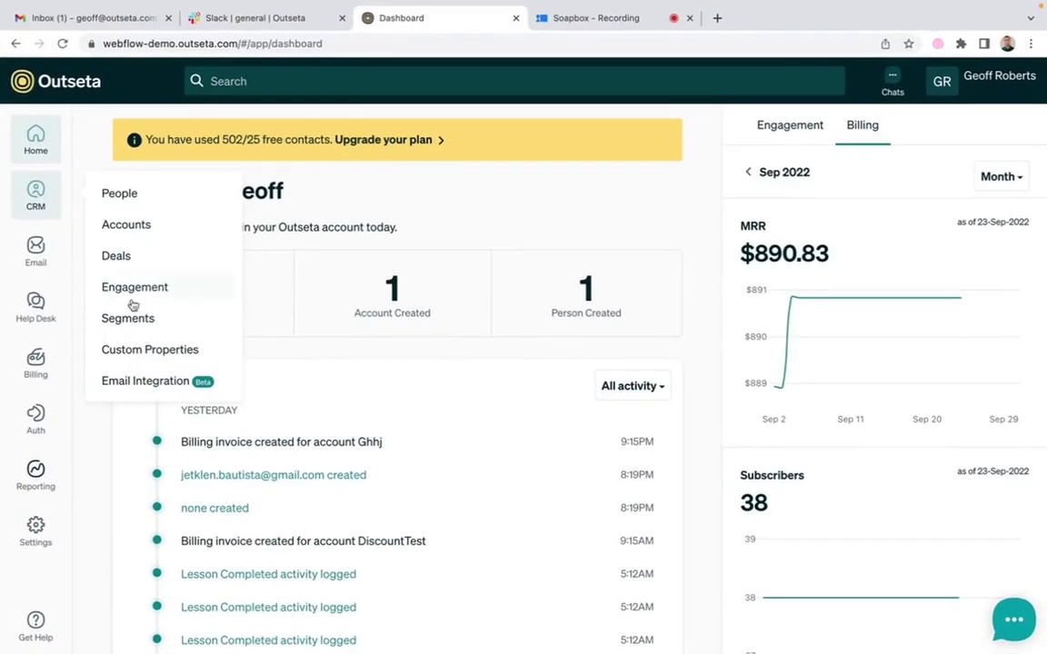
click(127, 318)
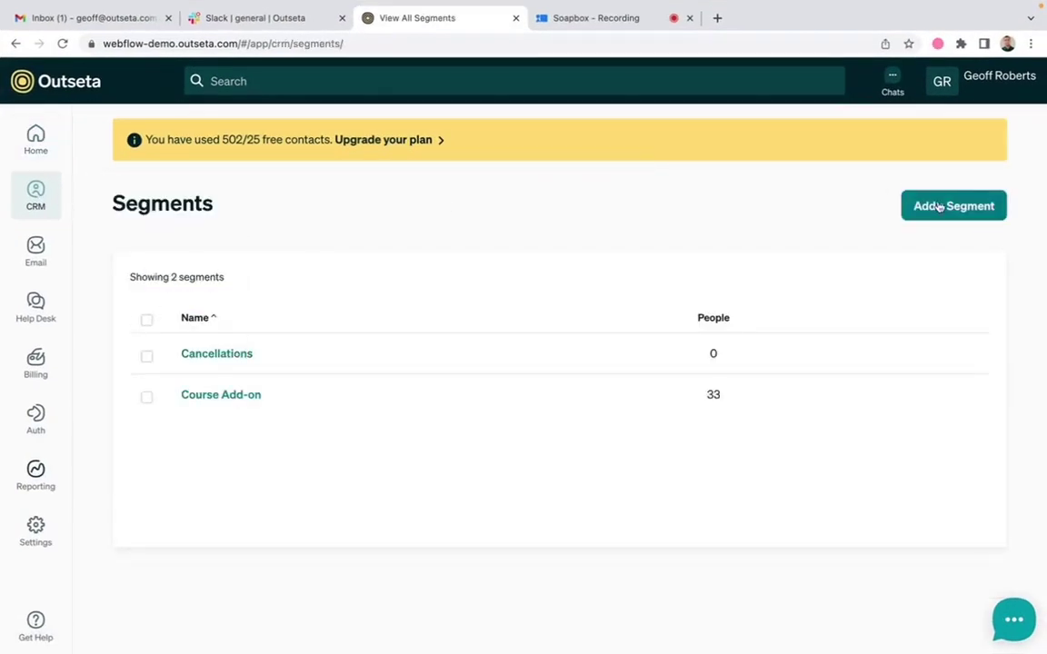
Step: Start a new segment named 'Subscription Renewal Reminders' and open the condition field list
click(954, 205)
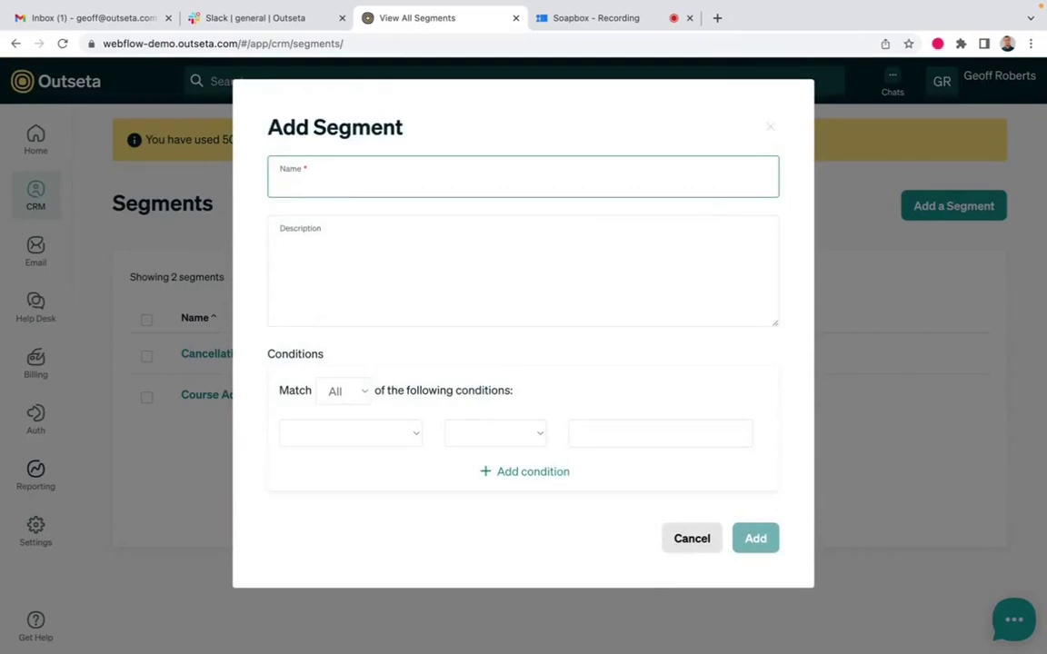
click(522, 177)
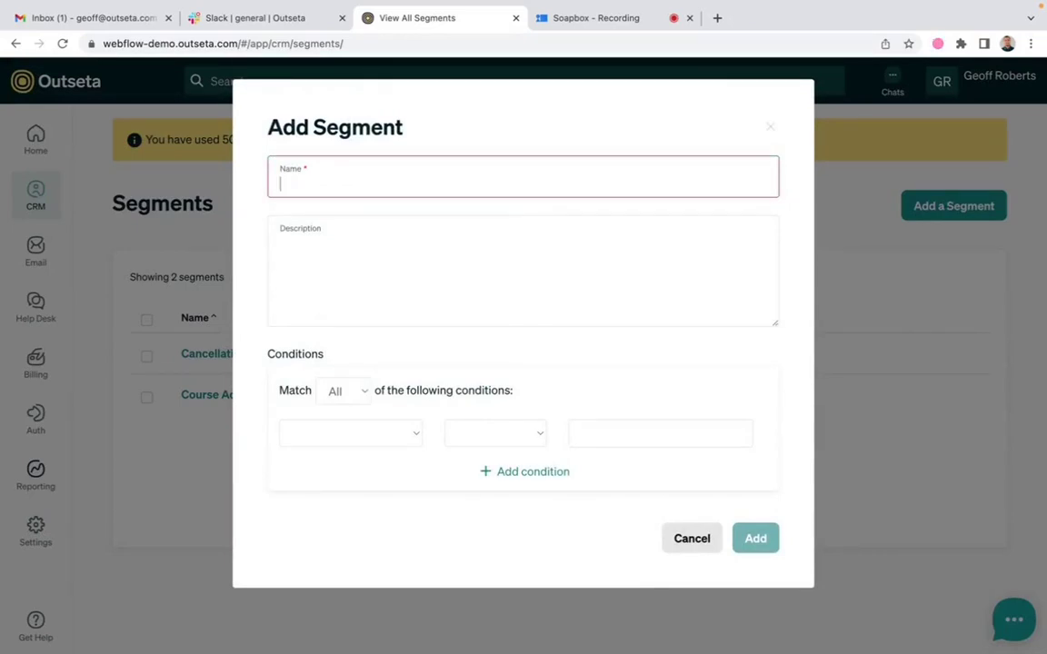
text(Subscription)
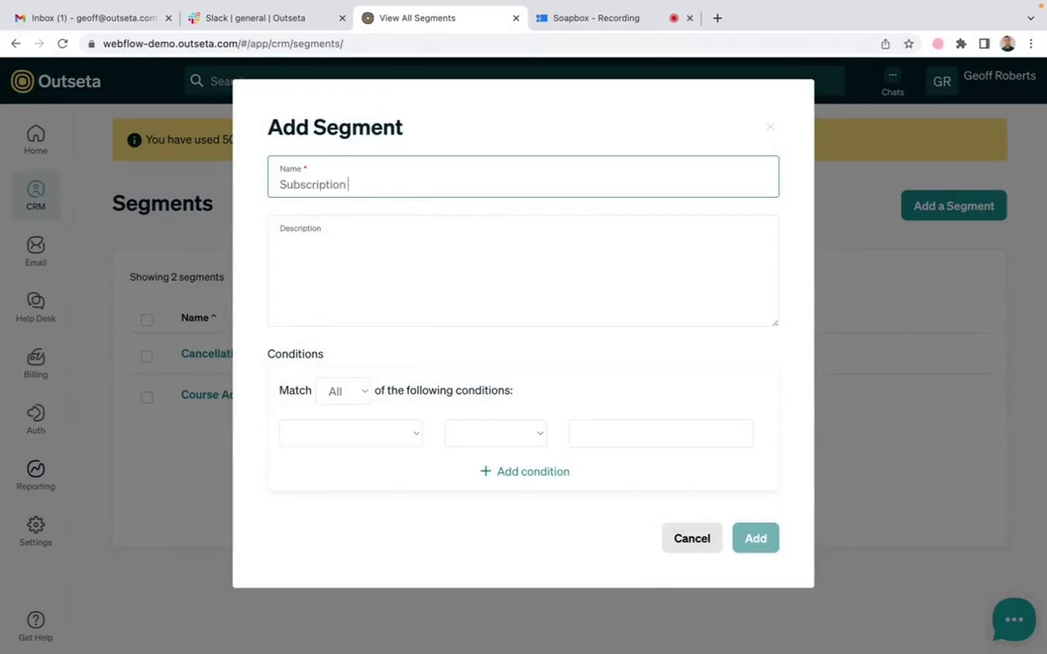
text(Renewal Reminders)
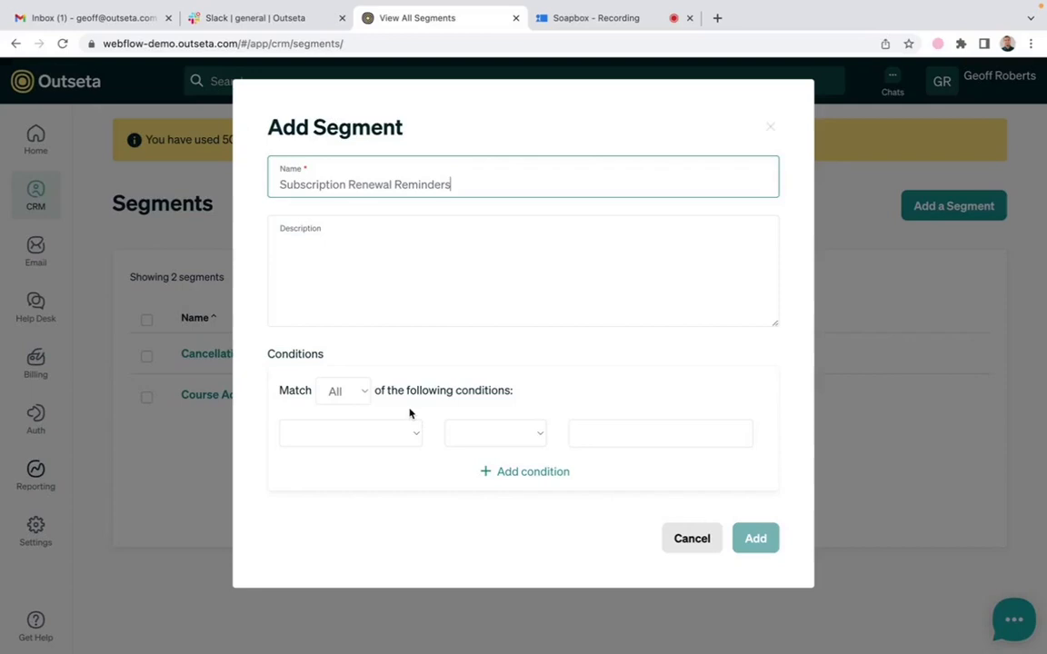
click(350, 433)
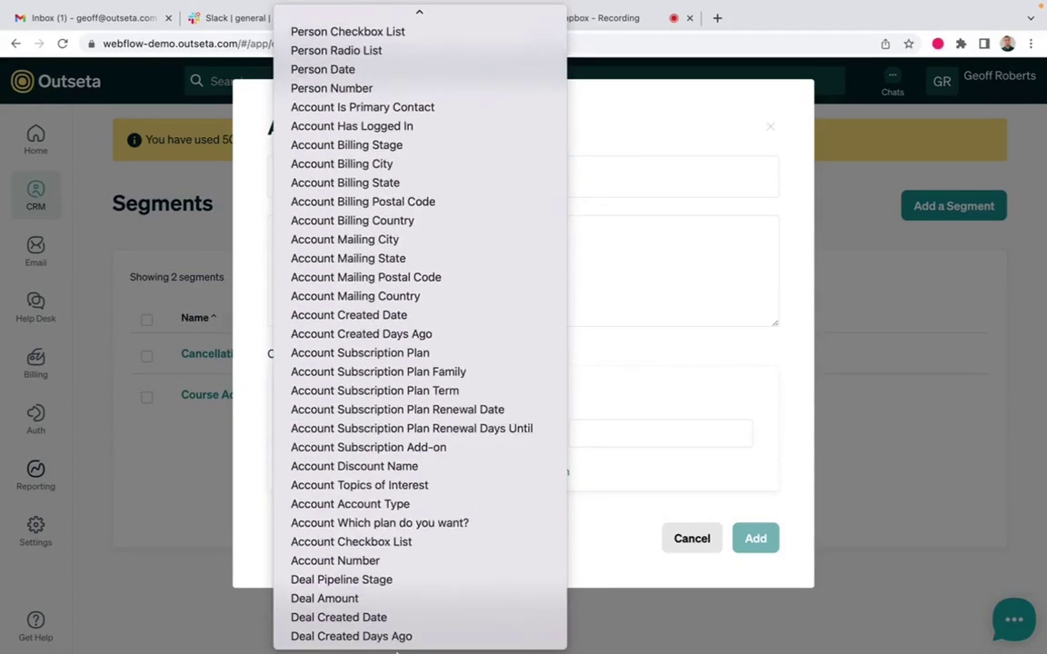
mouse_move(375, 390)
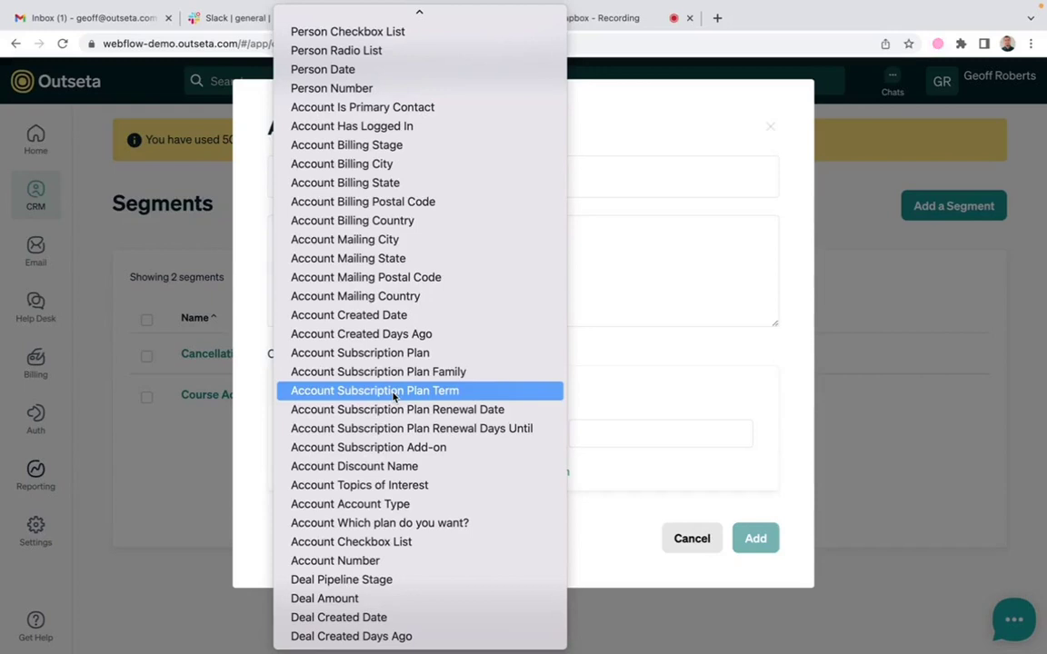
mouse_move(364, 391)
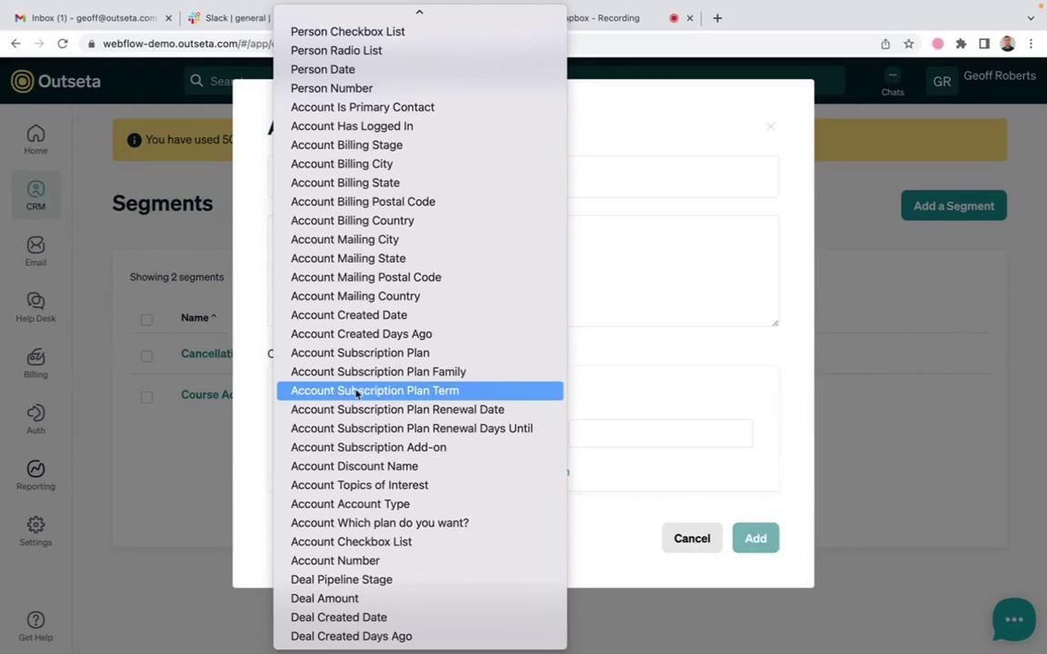
Step: Set the first condition to Account Subscription Plan Term equals Yearly
click(374, 390)
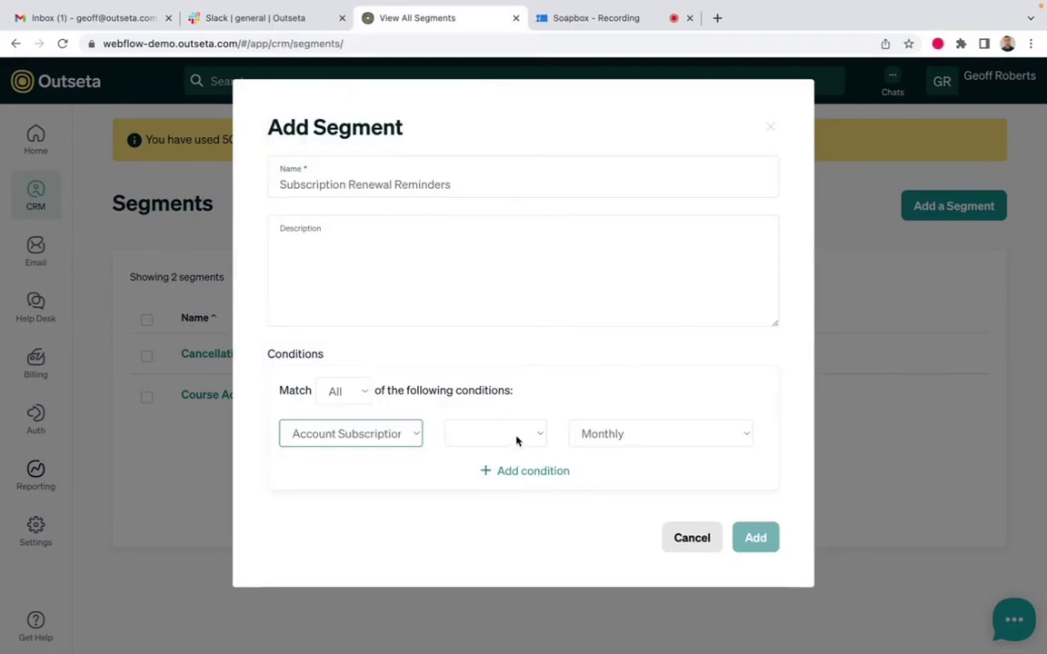
click(659, 433)
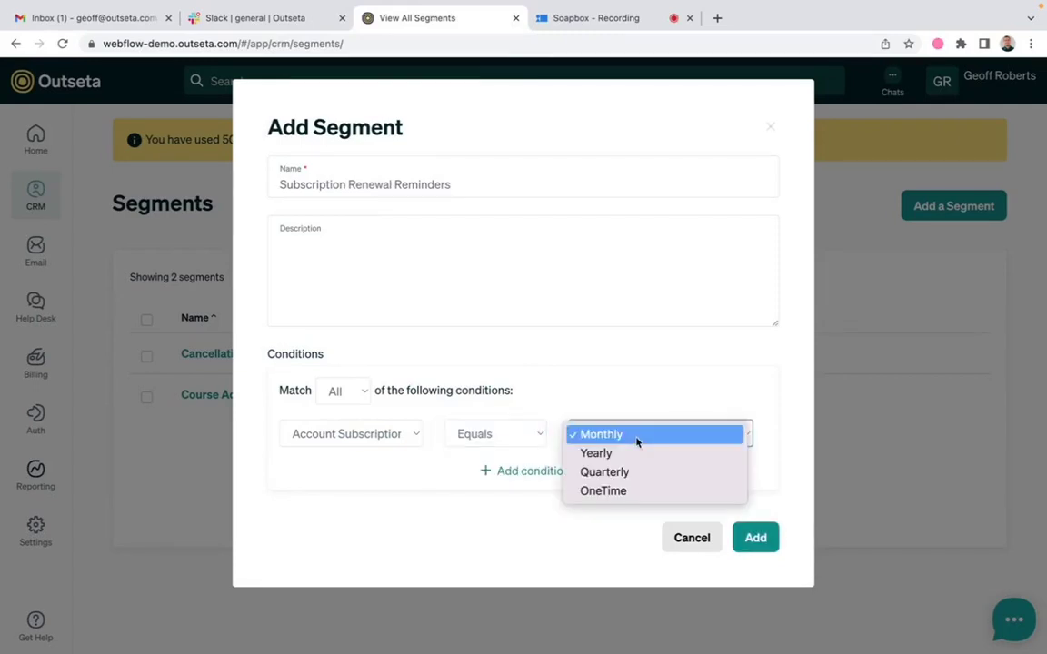
click(595, 453)
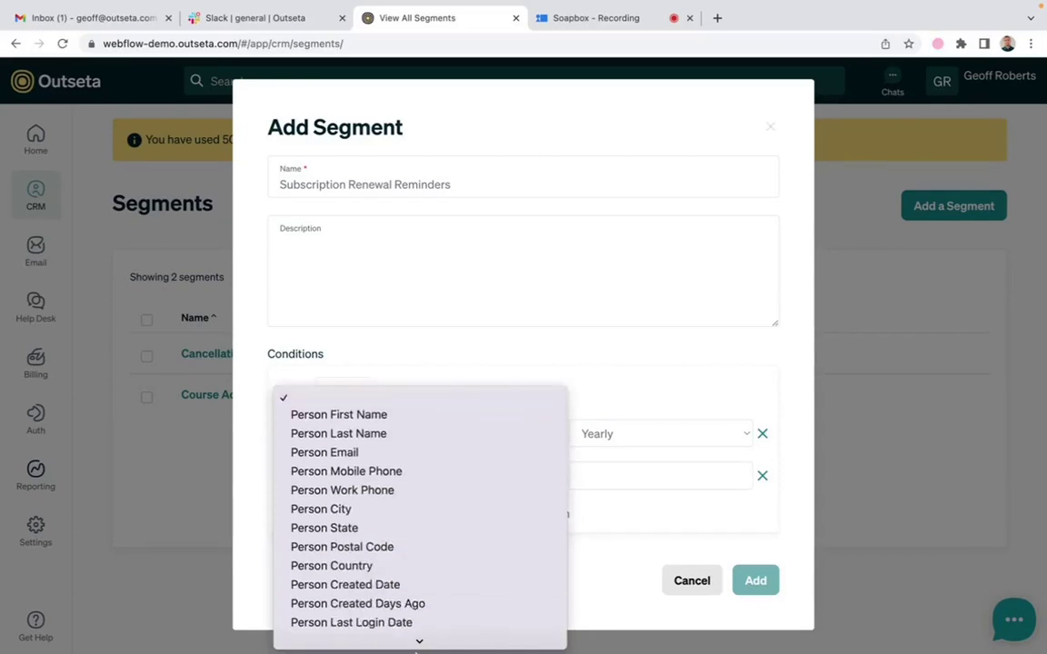
Step: Add a second condition, Plan Renewal Days Until equals 3, and create the segment
scroll(down, 3)
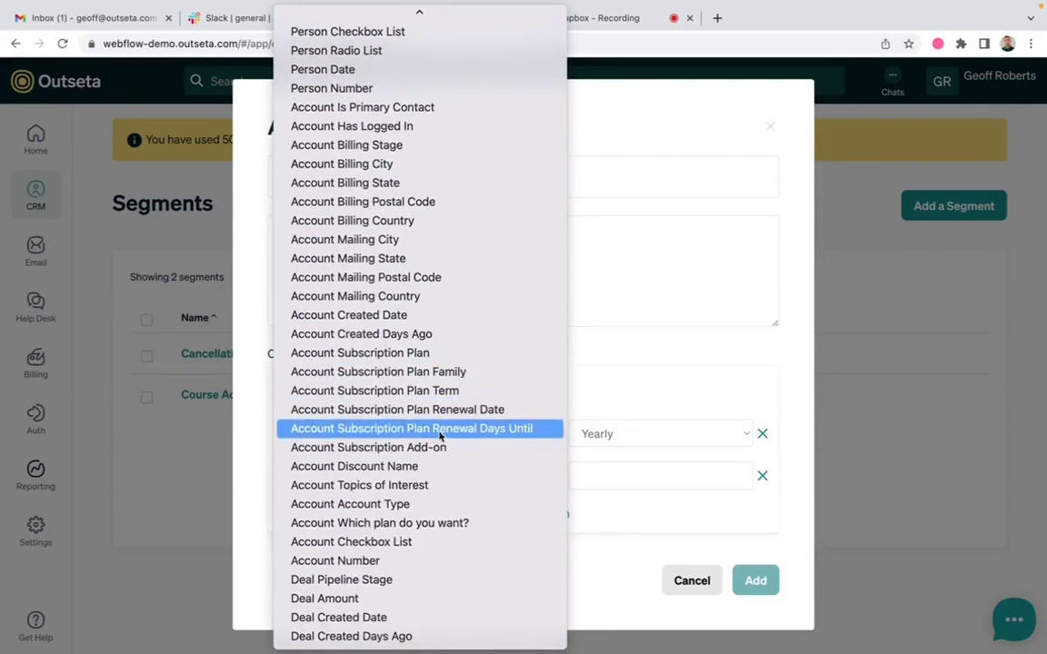
mouse_move(498, 439)
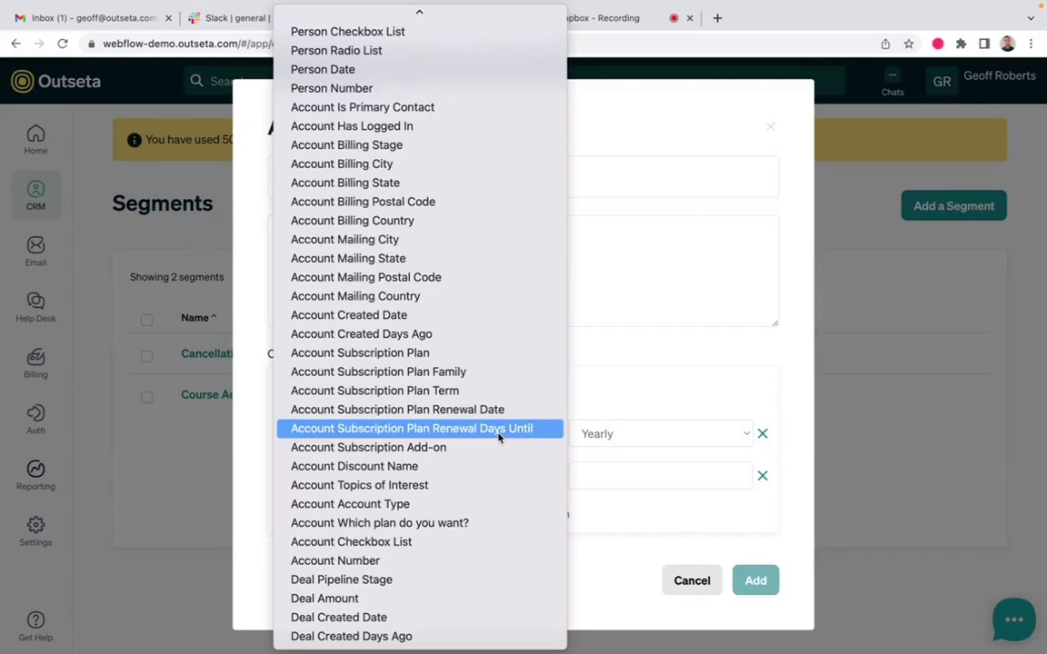
click(412, 428)
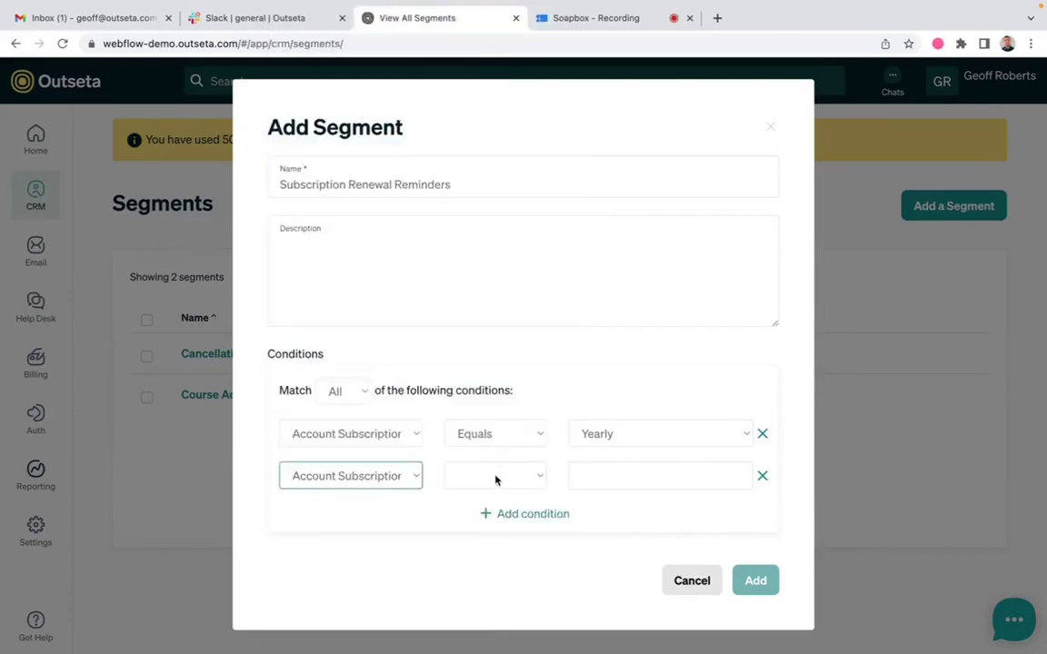
click(495, 475)
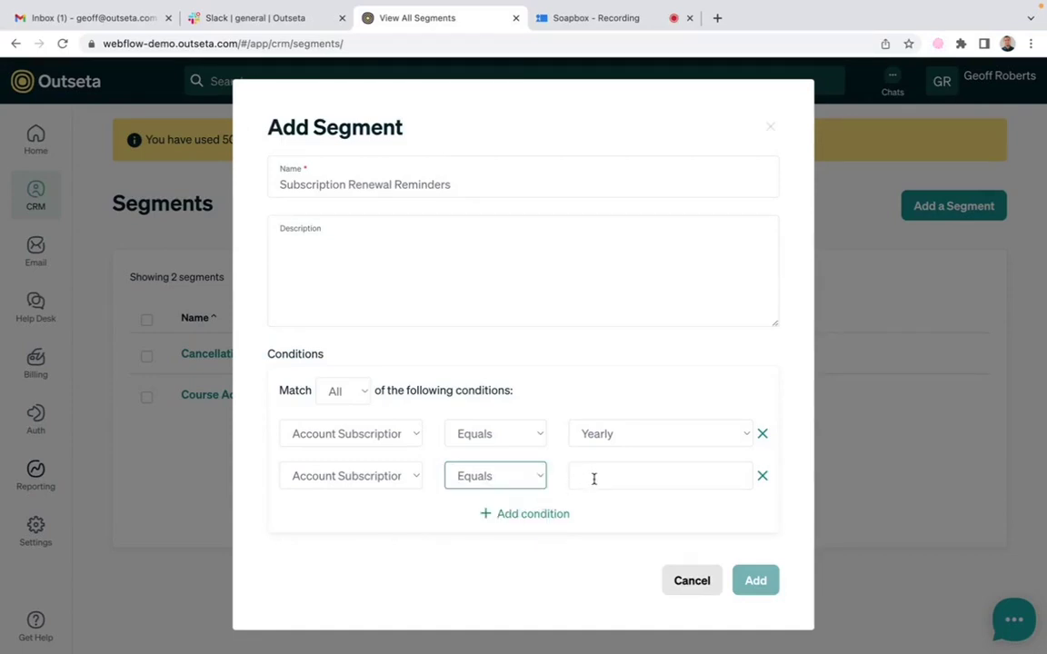
text(3)
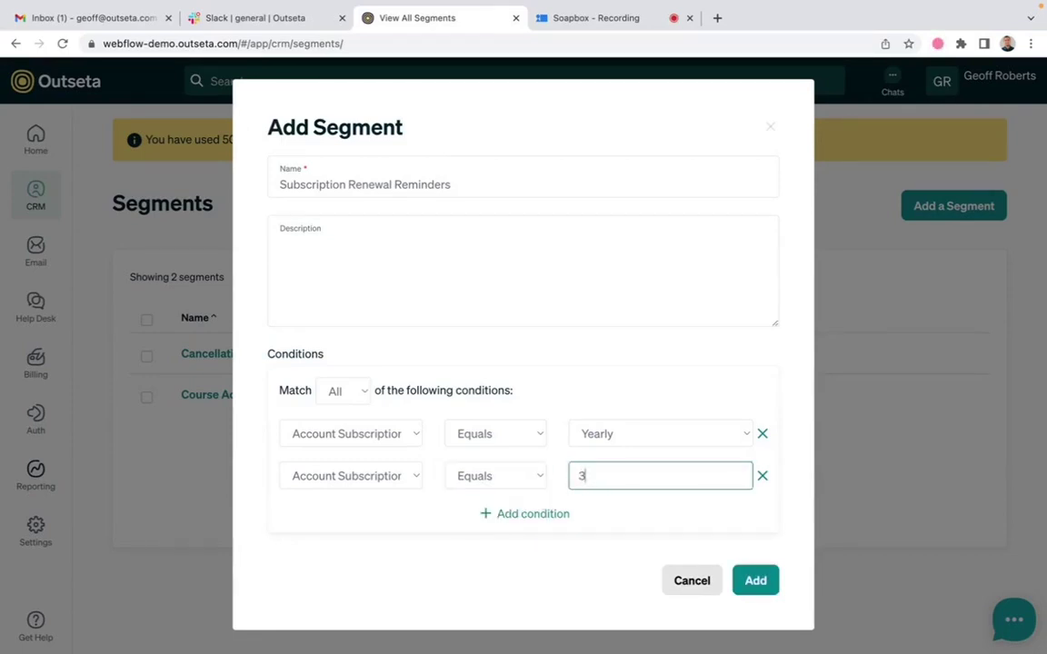
mouse_move(370, 361)
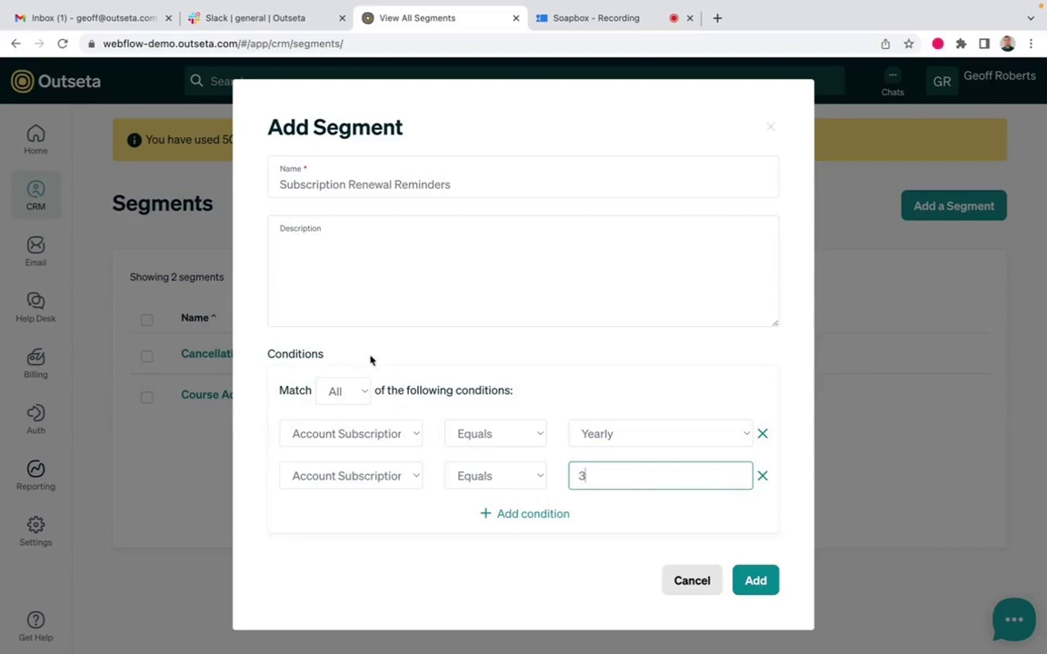
mouse_move(380, 389)
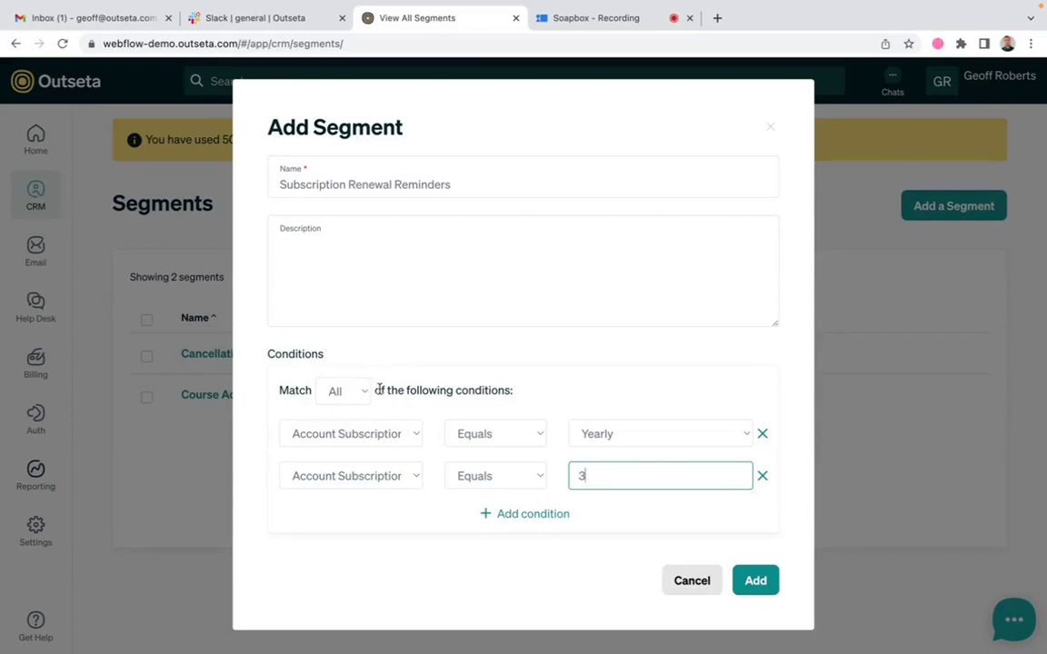
mouse_move(473, 371)
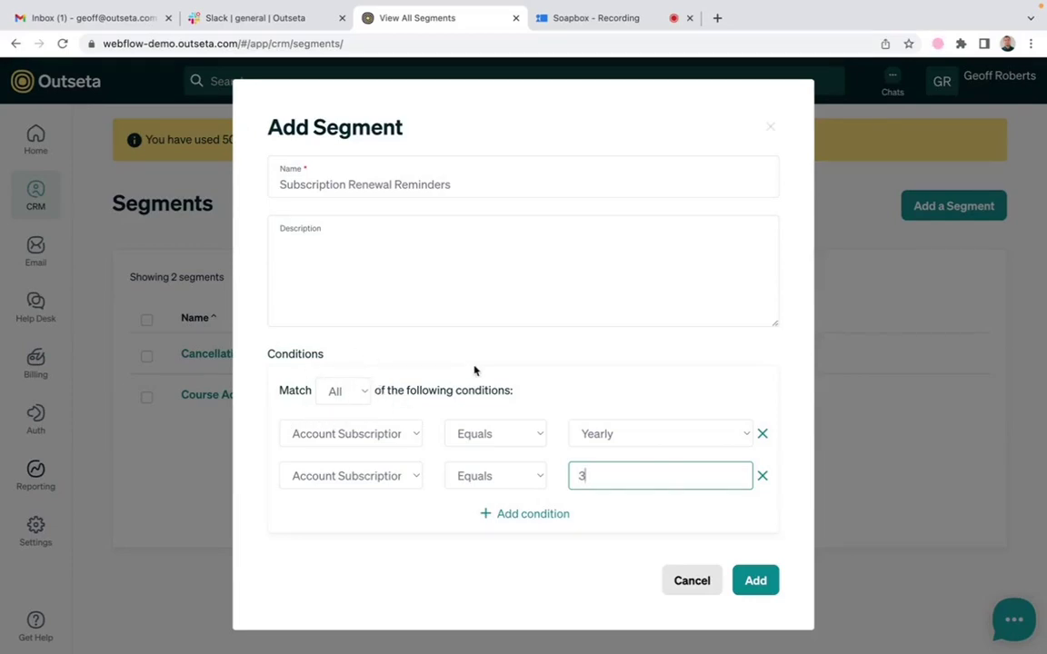
mouse_move(636, 454)
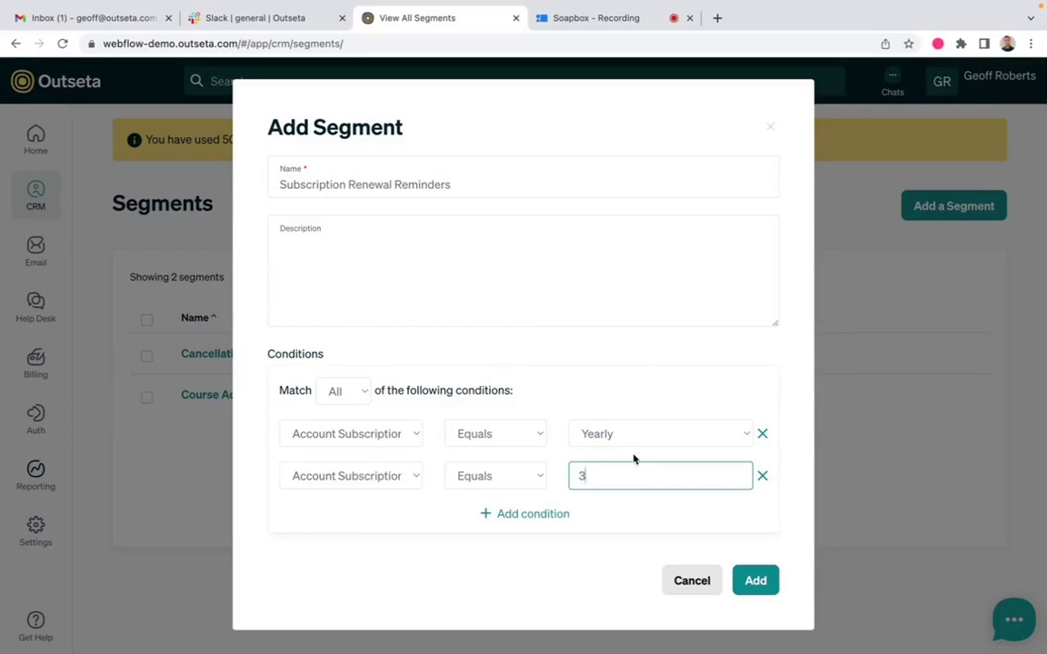
mouse_move(558, 488)
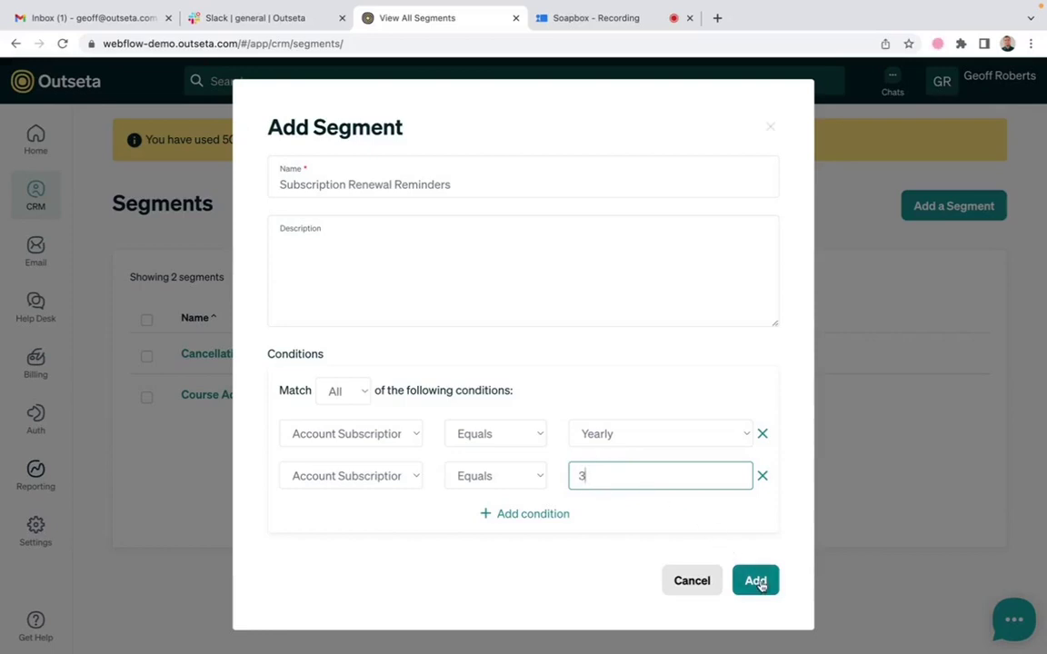
click(756, 580)
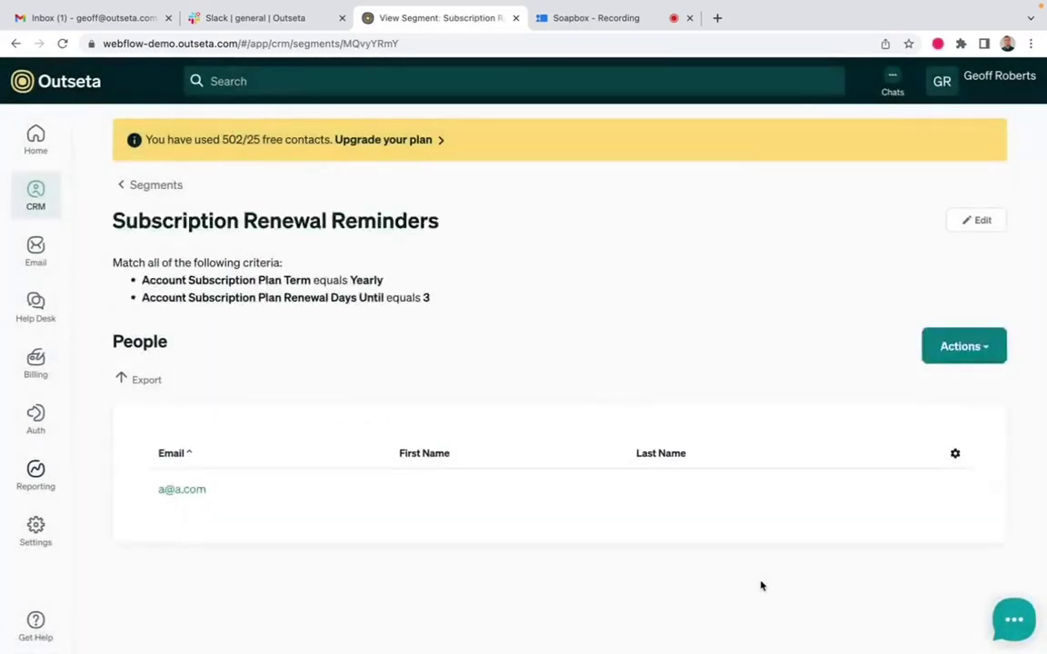
mouse_move(123, 607)
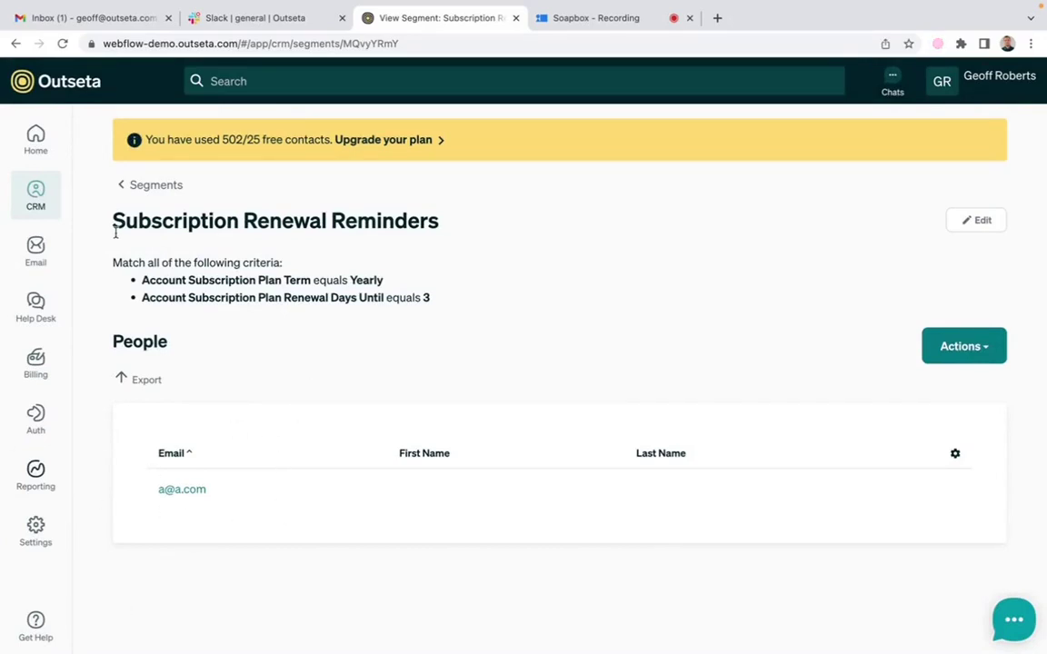
Step: Create a drip campaign named 'Subscription Renewal Reminder' from the Email drip campaigns list
click(35, 251)
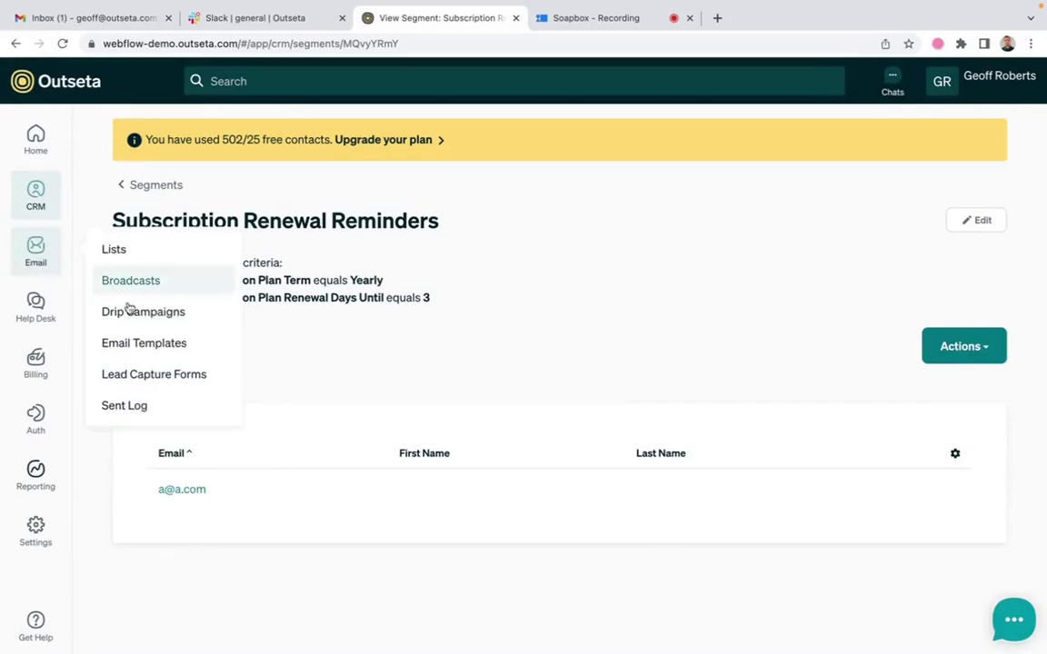
click(142, 312)
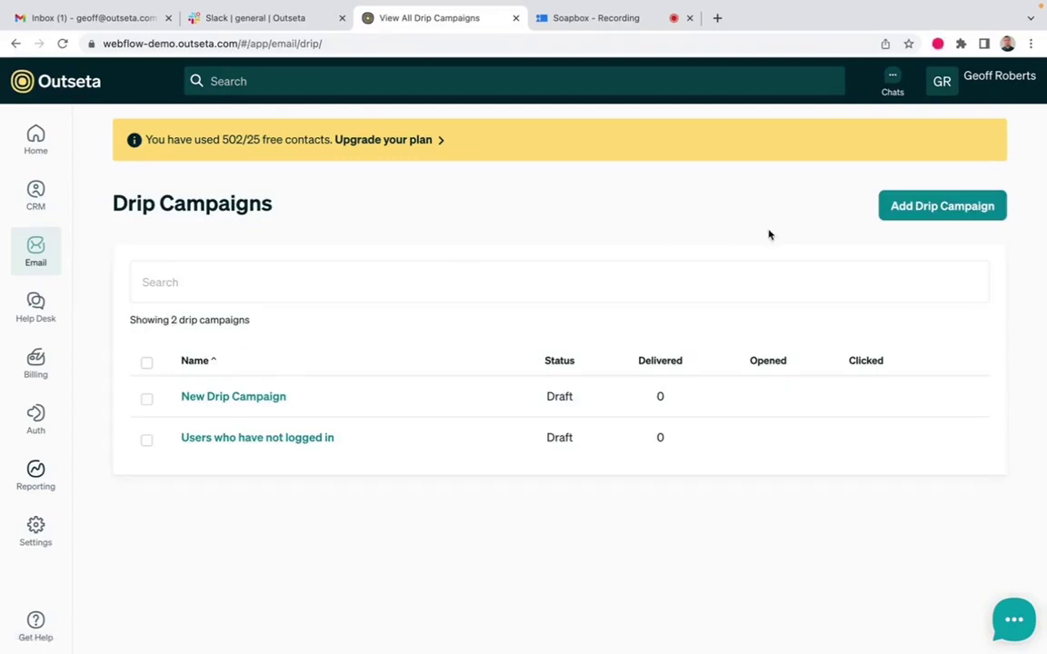
text(Subscription Rene)
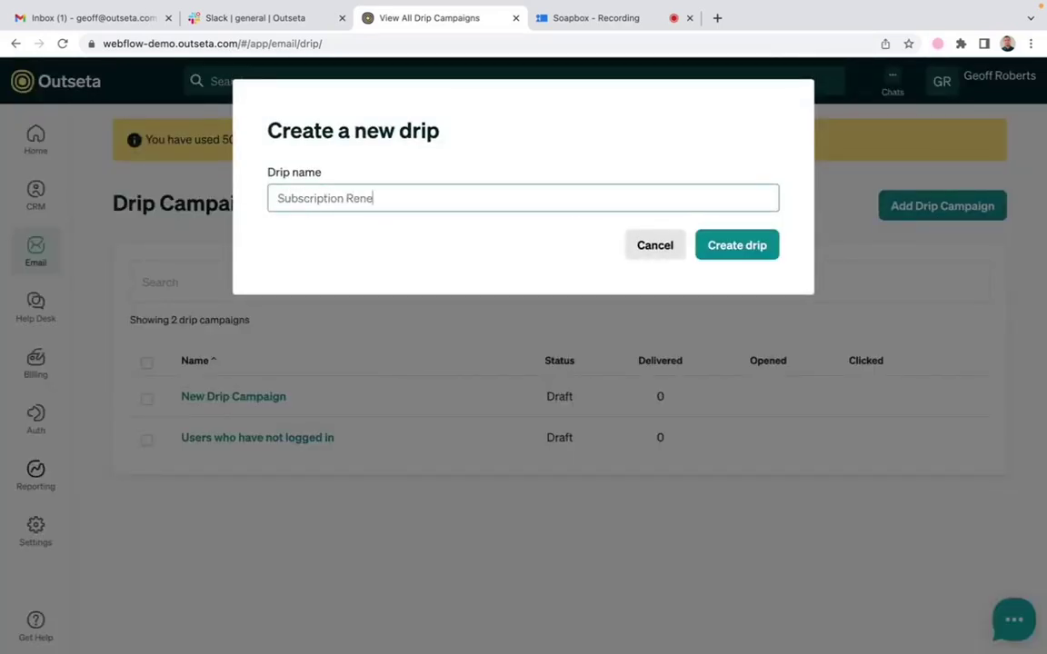
text(wal Remi)
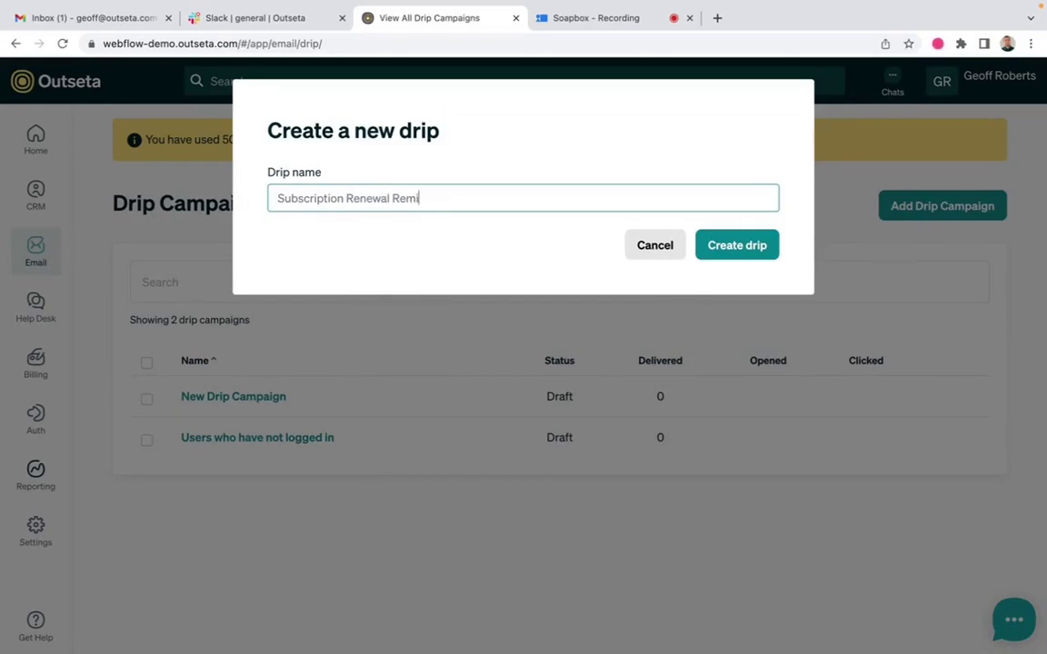
click(737, 244)
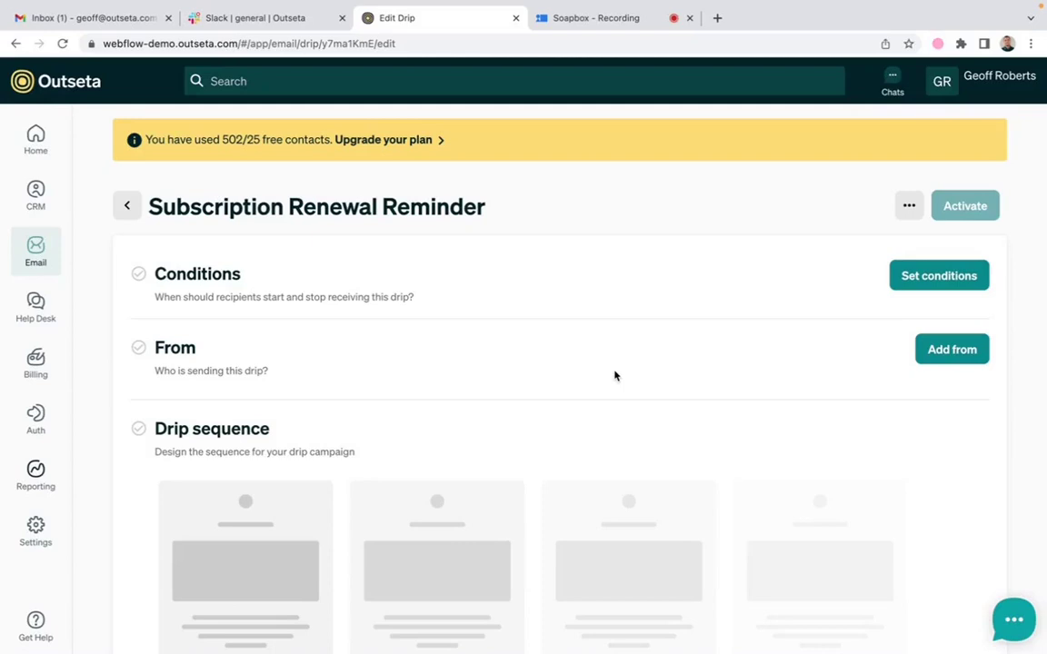
mouse_move(531, 453)
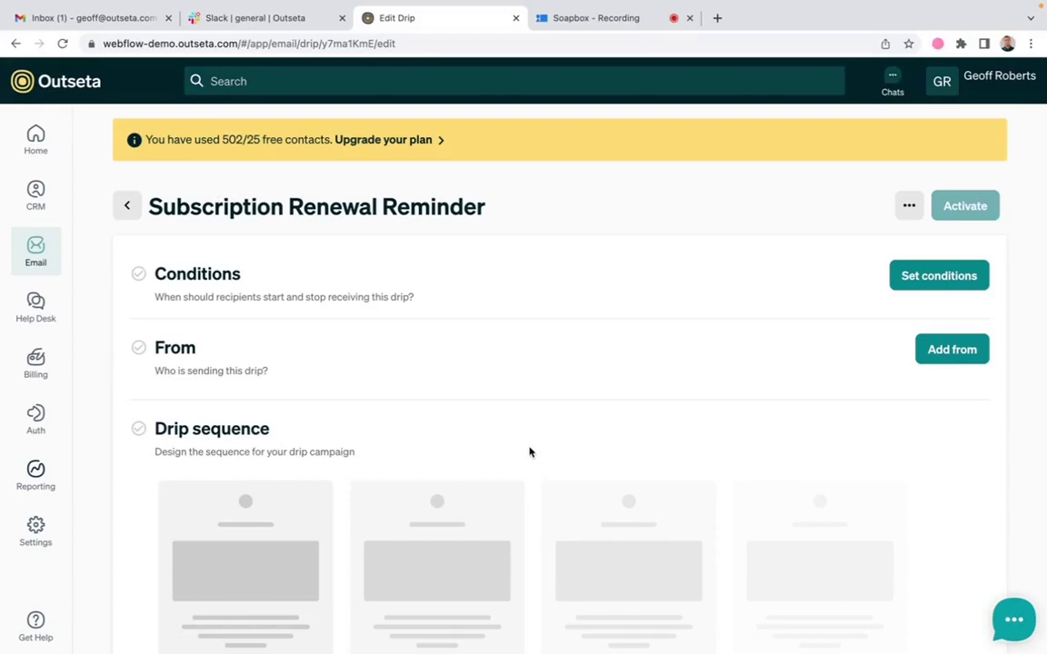
mouse_move(606, 426)
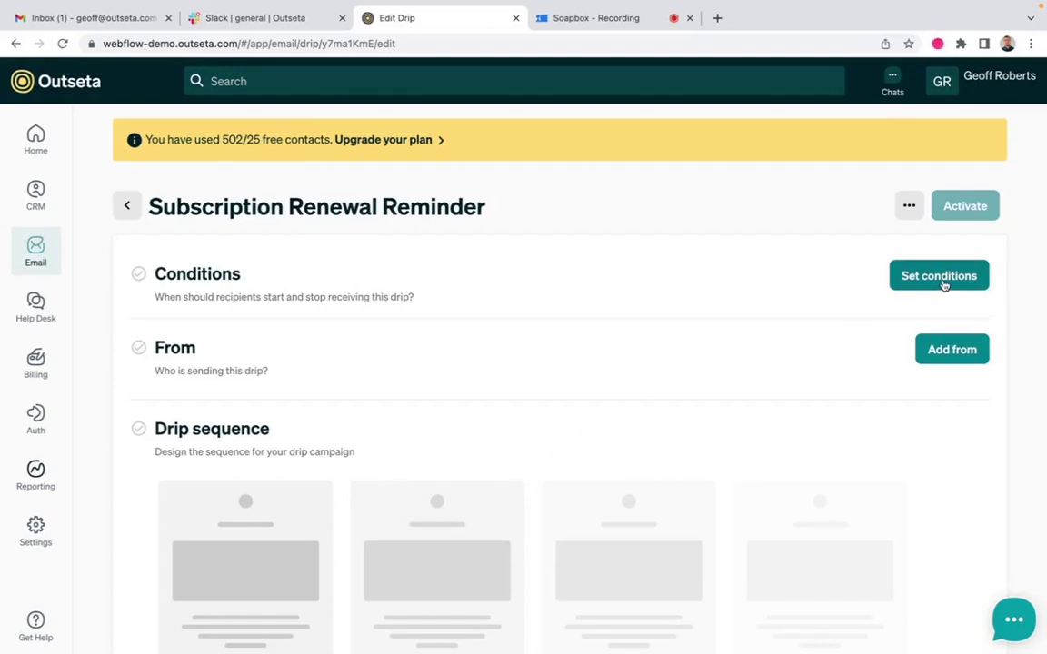
Step: Set the drip to start when a person is added to Subscription Renewal Reminders
click(939, 276)
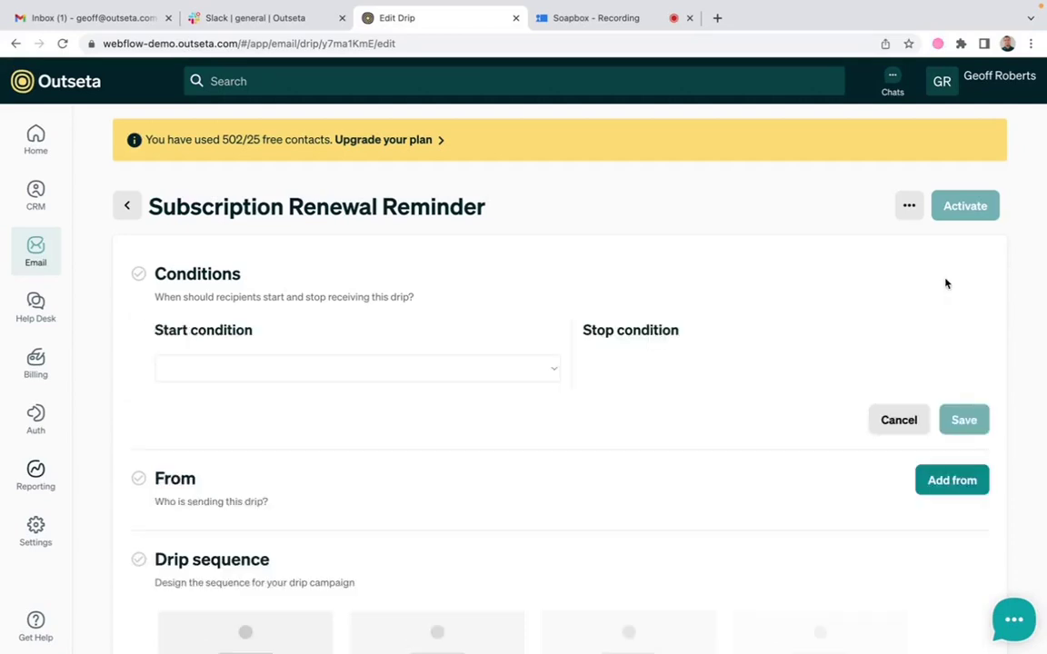
click(357, 368)
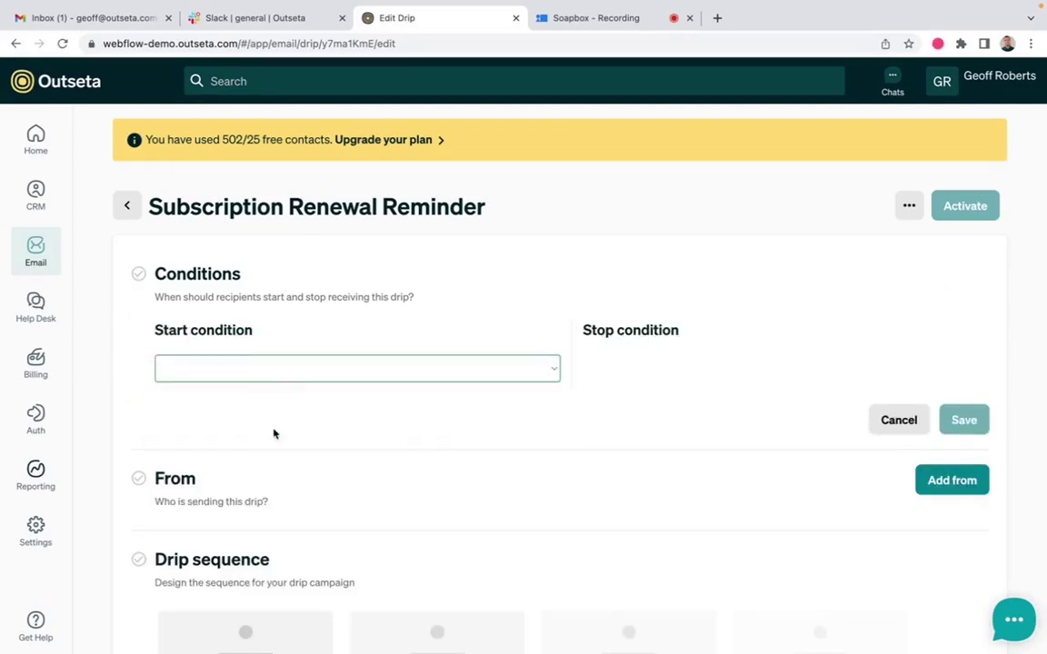
click(357, 368)
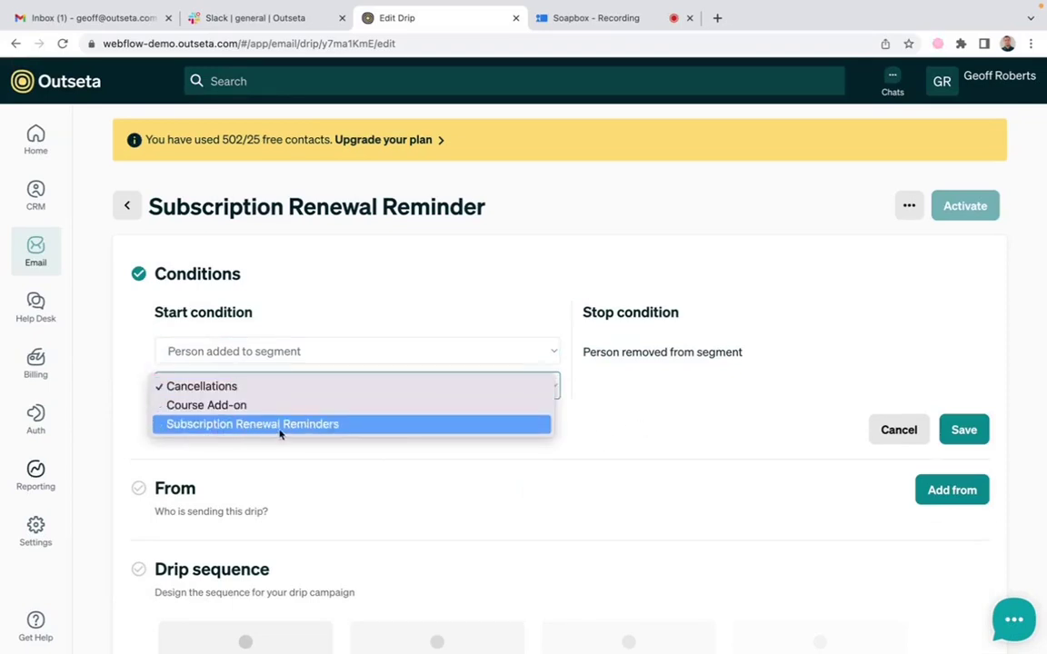
click(252, 424)
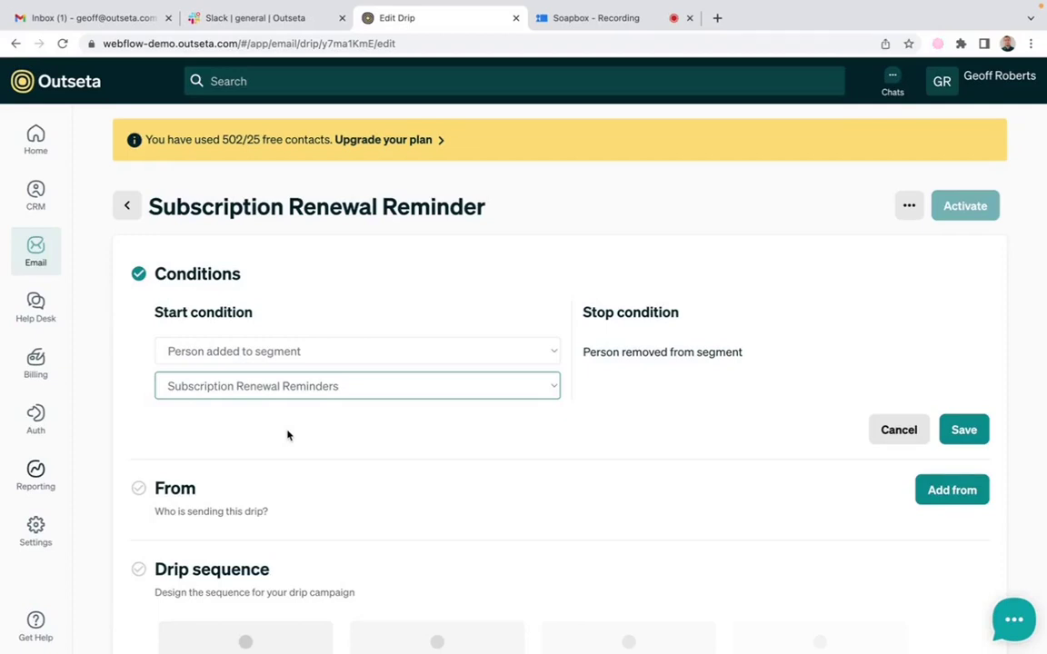
mouse_move(497, 300)
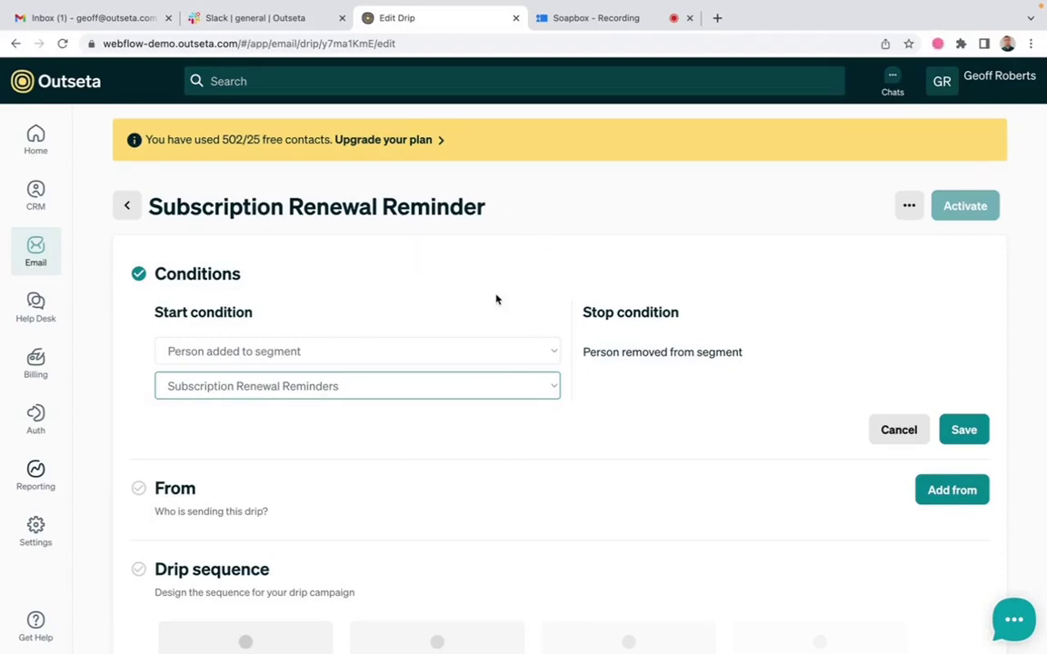